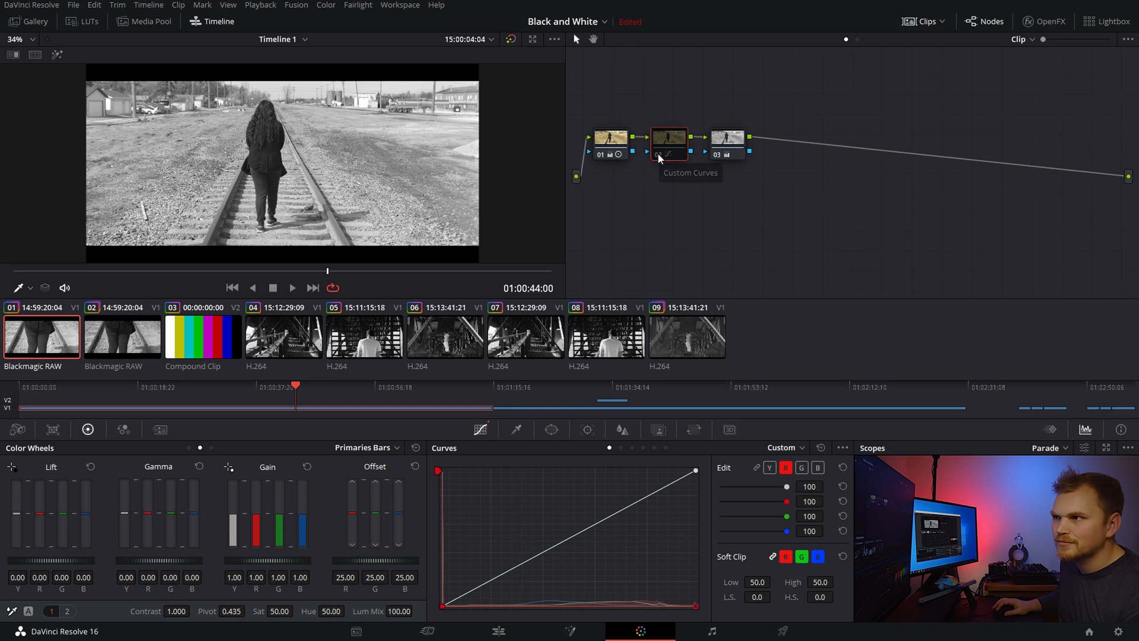
Select the custom curves node in the Node Editor
{"action": "left_click", "coordinate": [668, 140]}
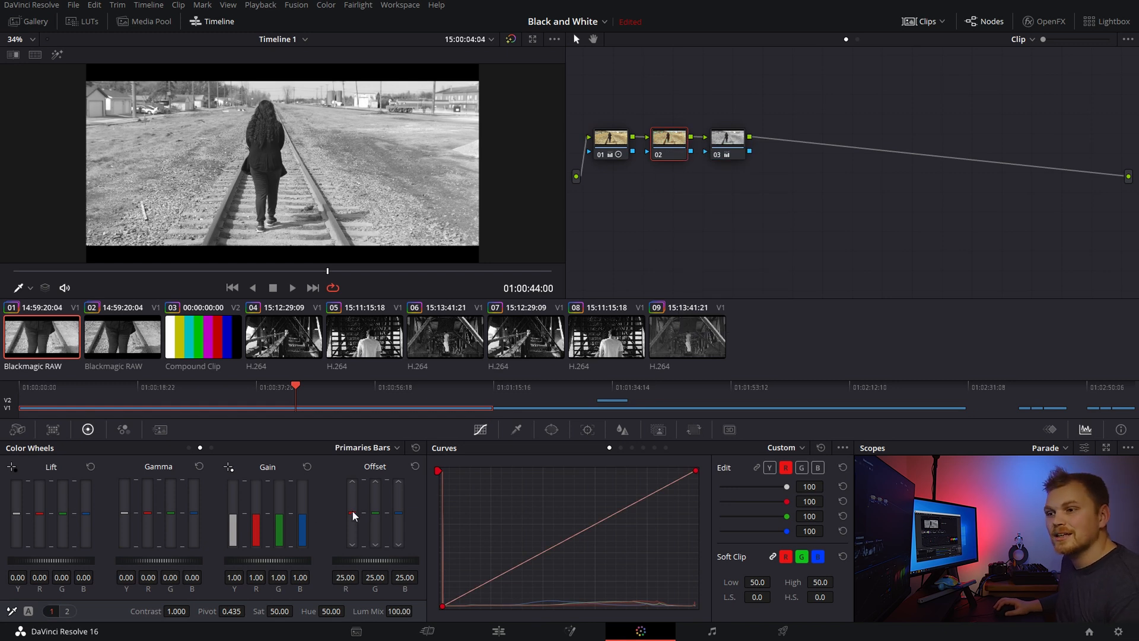
{"action": "mouse_move", "coordinate": [320, 518]}
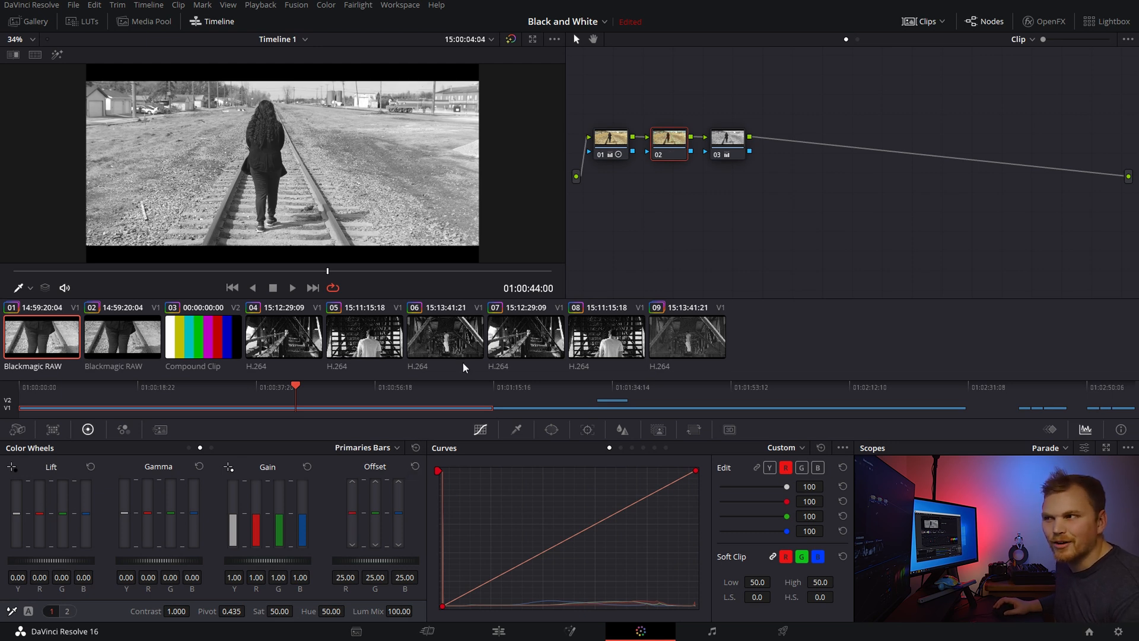
{"action": "mouse_move", "coordinate": [607, 175]}
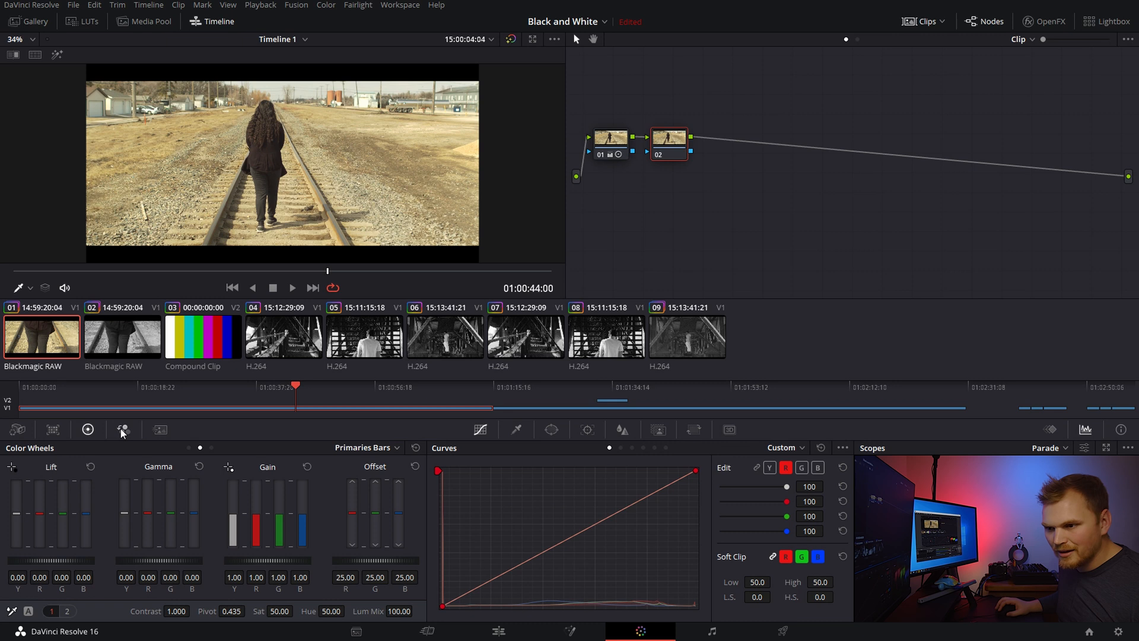
Show the RGB Mixer and test the Red Output slider, then restore it to 1.00
{"action": "left_click", "coordinate": [123, 429]}
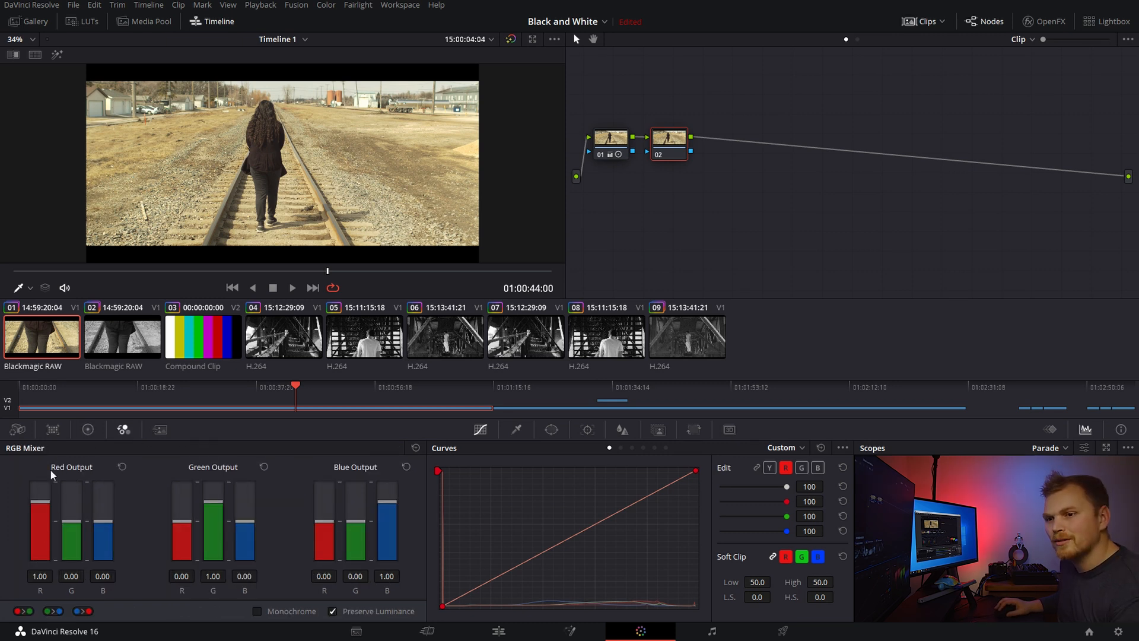
{"action": "mouse_move", "coordinate": [202, 475]}
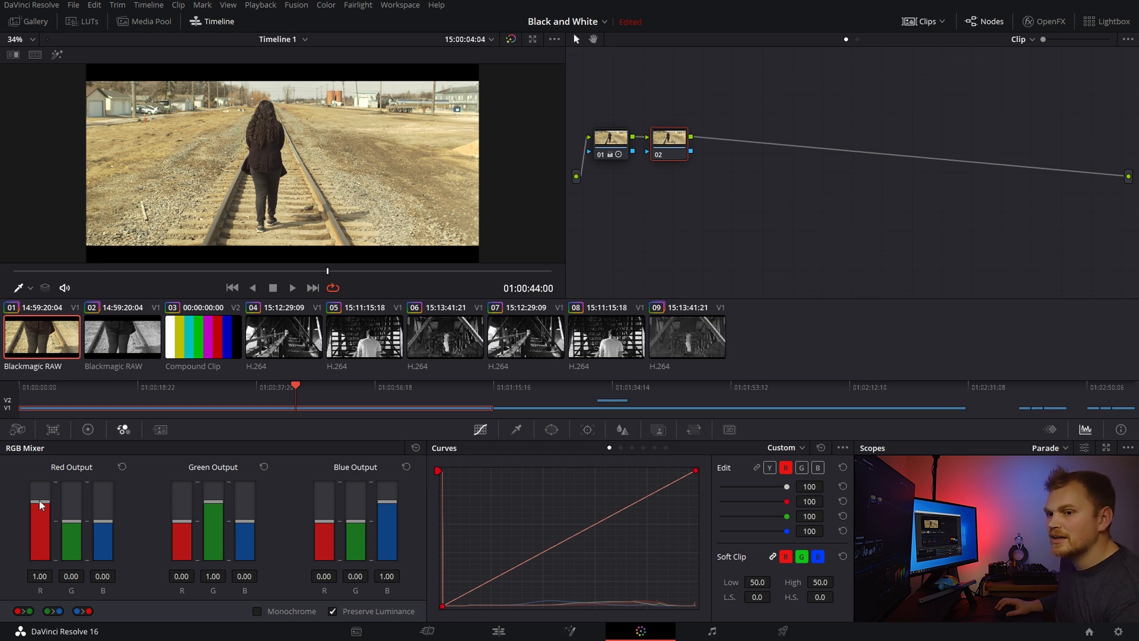
{"action": "left_click_drag", "start_coordinate": [40, 505], "coordinate": [40, 527]}
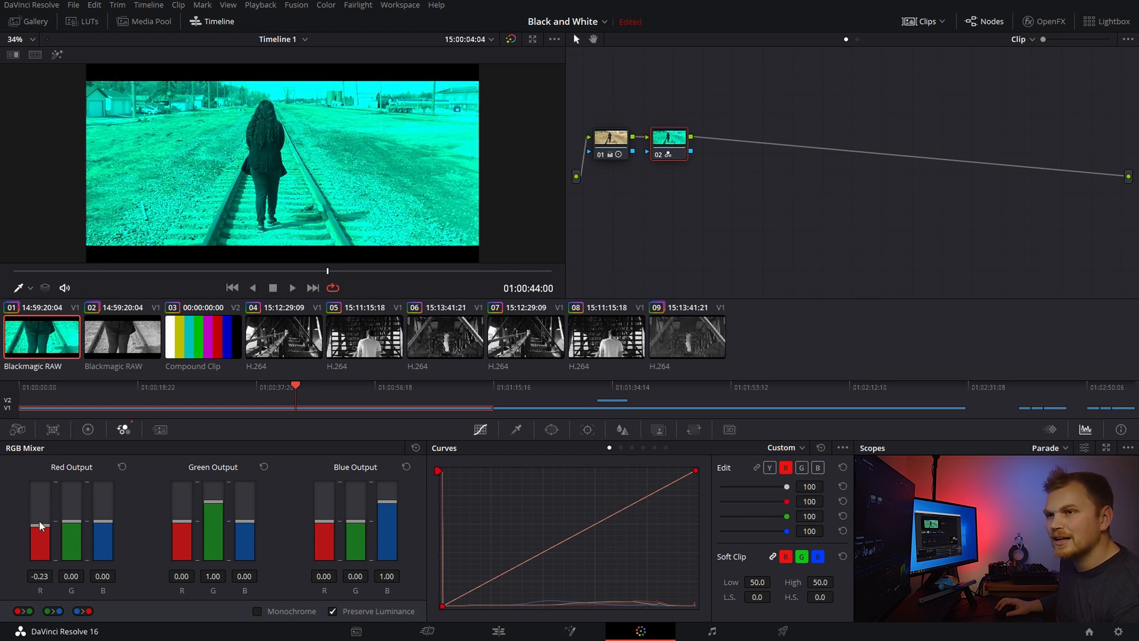
{"action": "left_click_drag", "start_coordinate": [40, 531], "coordinate": [40, 508]}
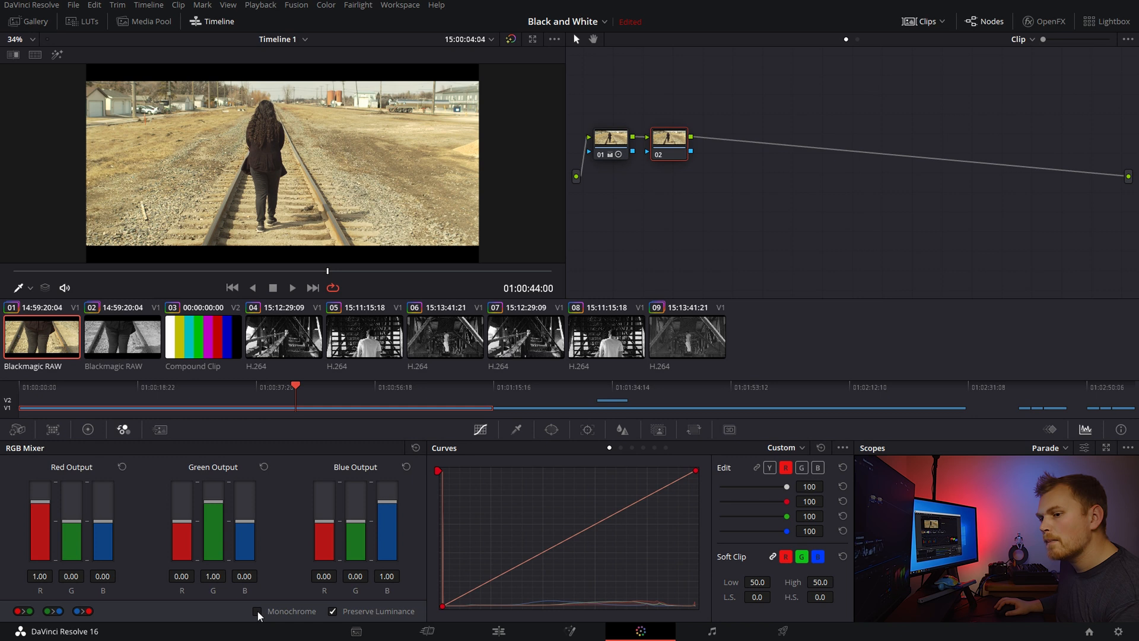
Enable Monochrome and try red and green output weights, settling on 0.21/0.71/0.07
{"action": "left_click", "coordinate": [255, 611]}
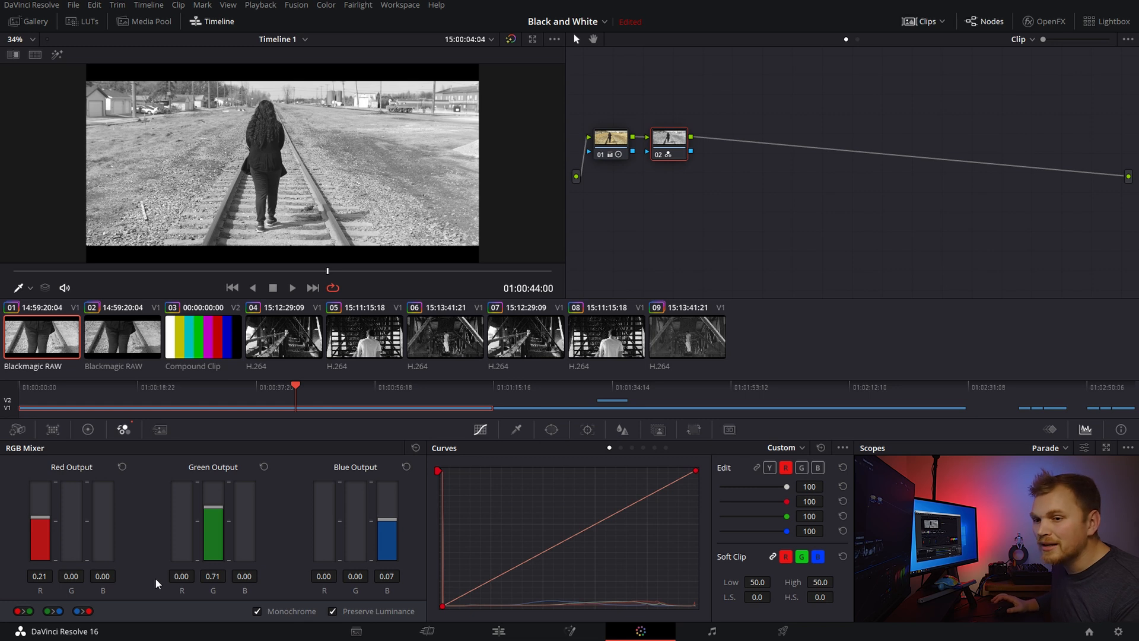
{"action": "mouse_move", "coordinate": [57, 559]}
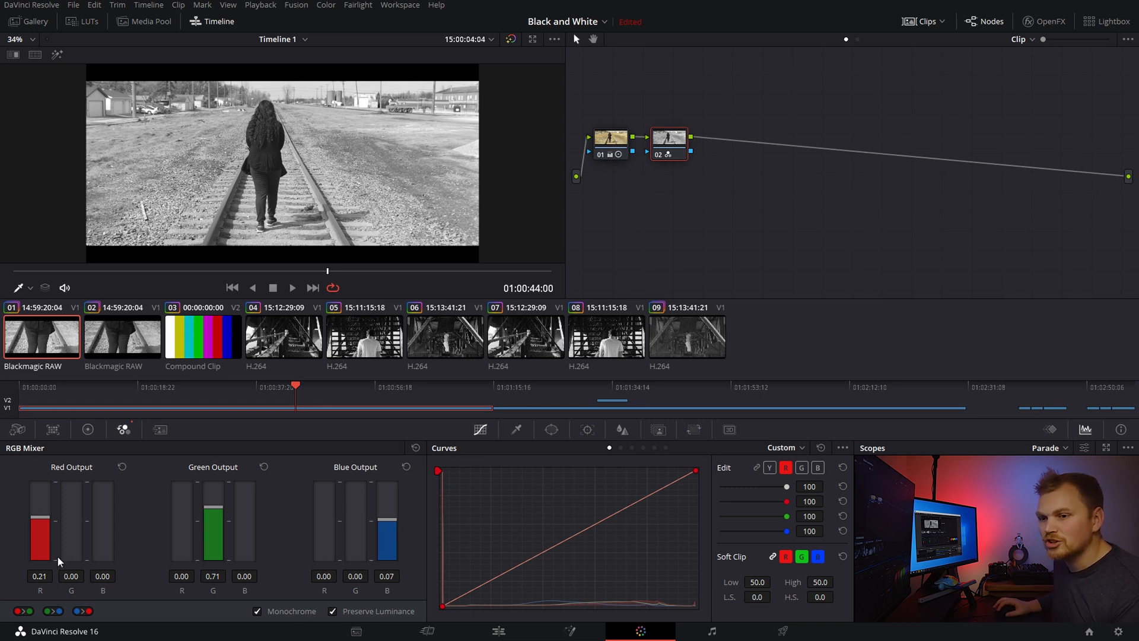
{"action": "mouse_move", "coordinate": [38, 522]}
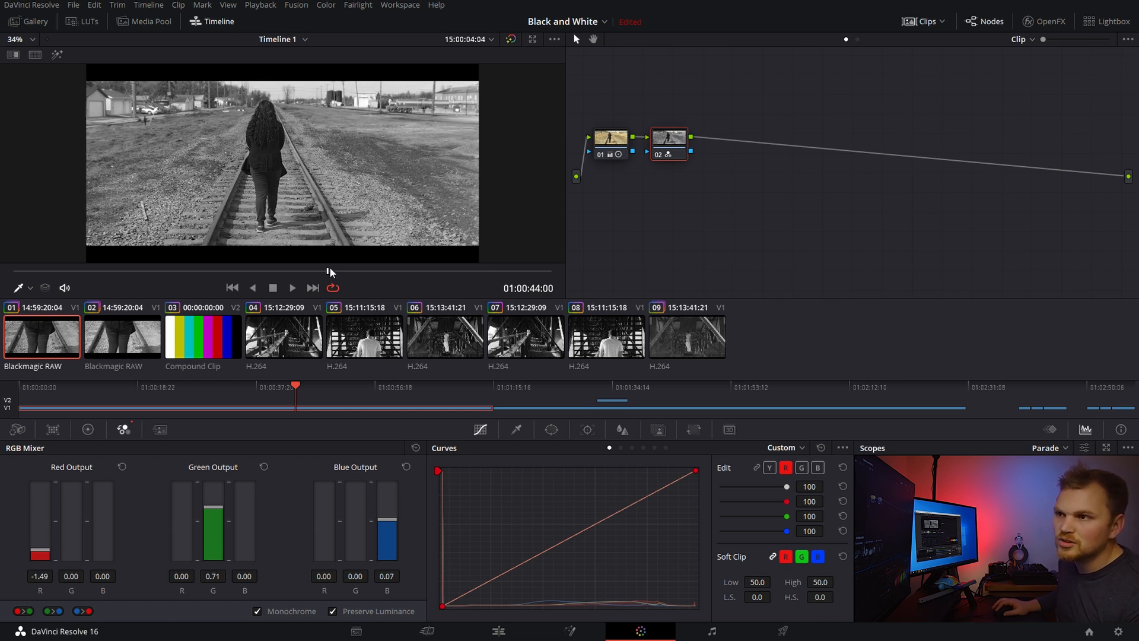
{"action": "left_click_drag", "start_coordinate": [296, 385], "coordinate": [414, 385]}
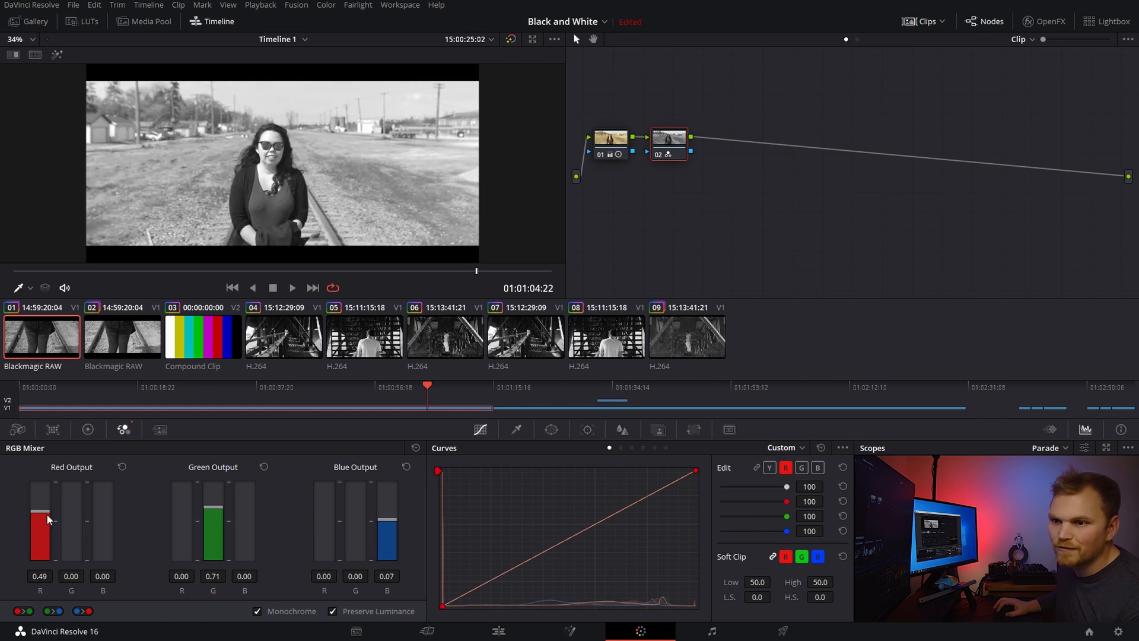
{"action": "left_click_drag", "start_coordinate": [40, 519], "coordinate": [40, 509]}
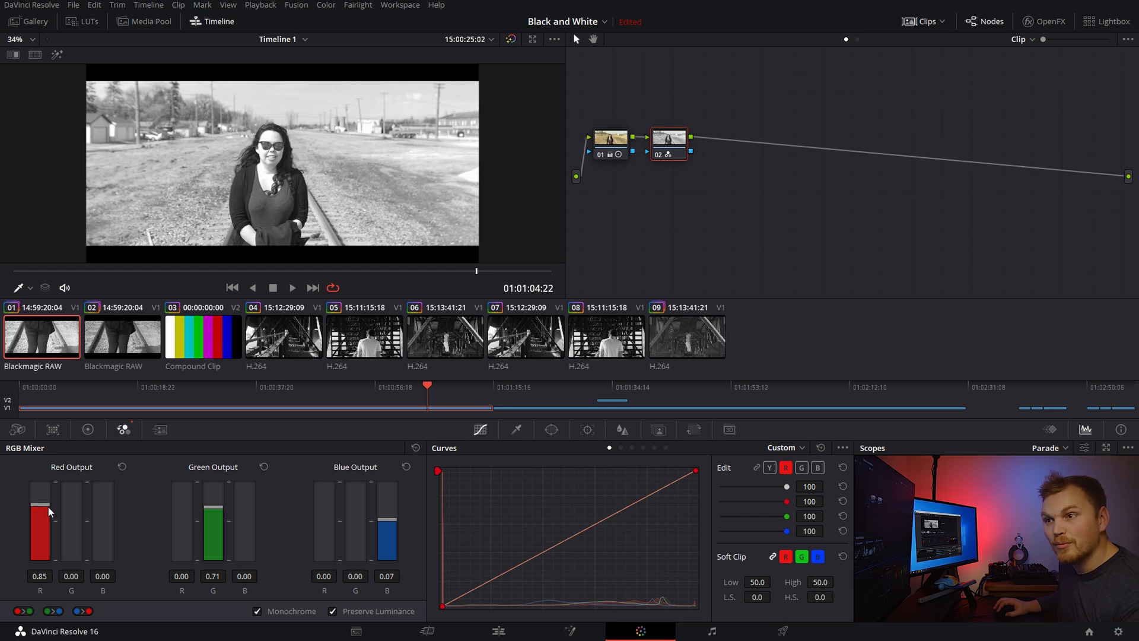
{"action": "left_click_drag", "start_coordinate": [39, 509], "coordinate": [39, 523]}
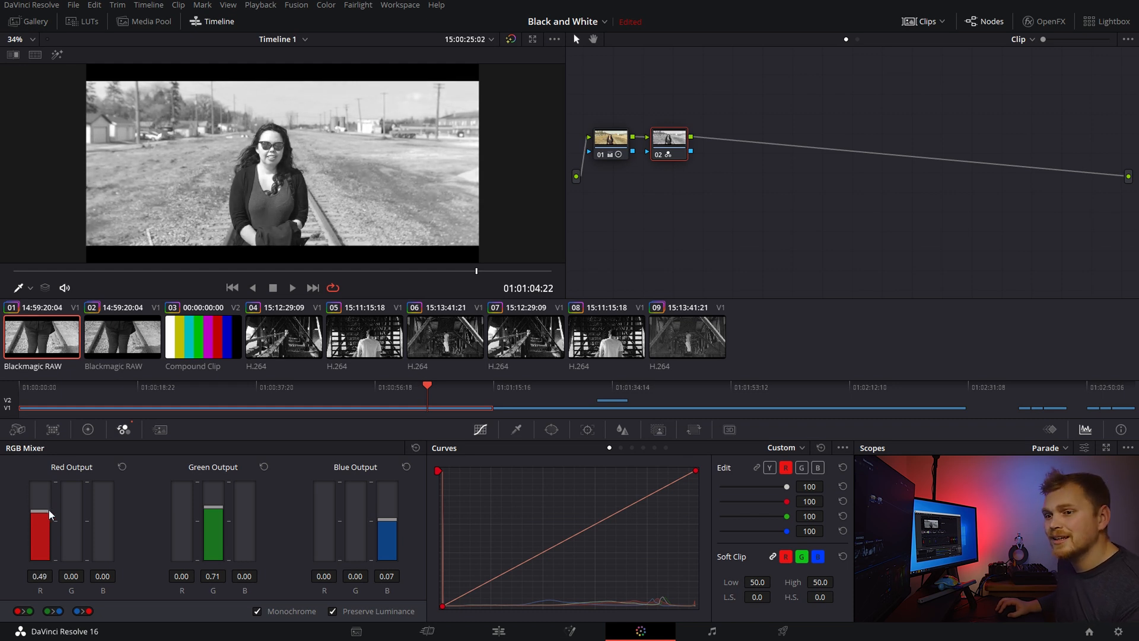
{"action": "left_click_drag", "start_coordinate": [39, 508], "coordinate": [39, 541]}
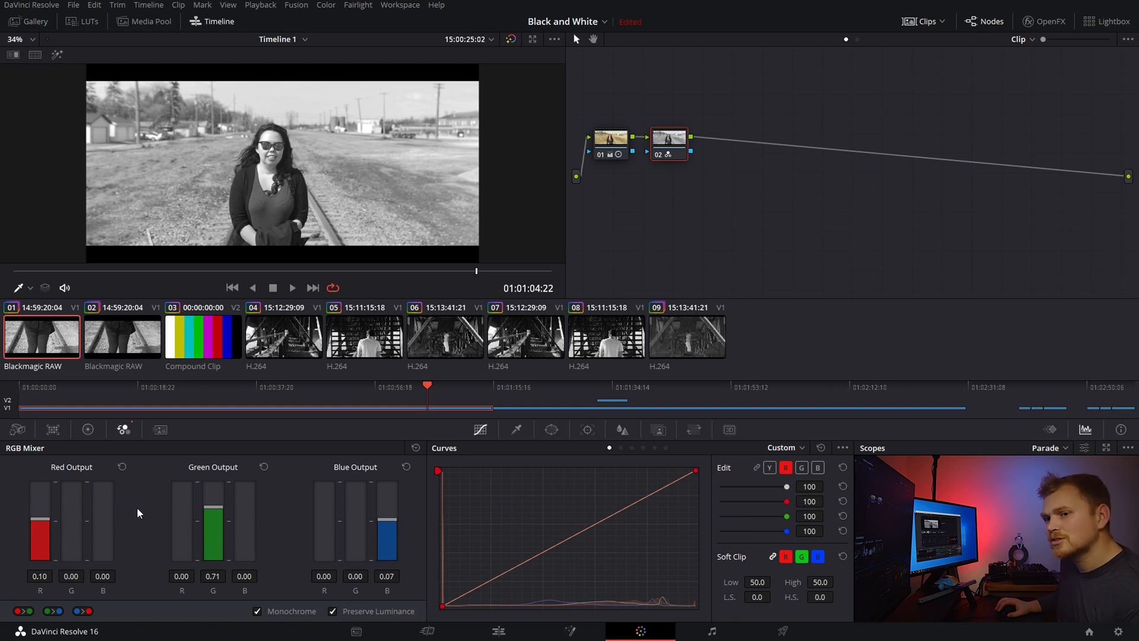
{"action": "left_click_drag", "start_coordinate": [213, 501], "coordinate": [213, 514]}
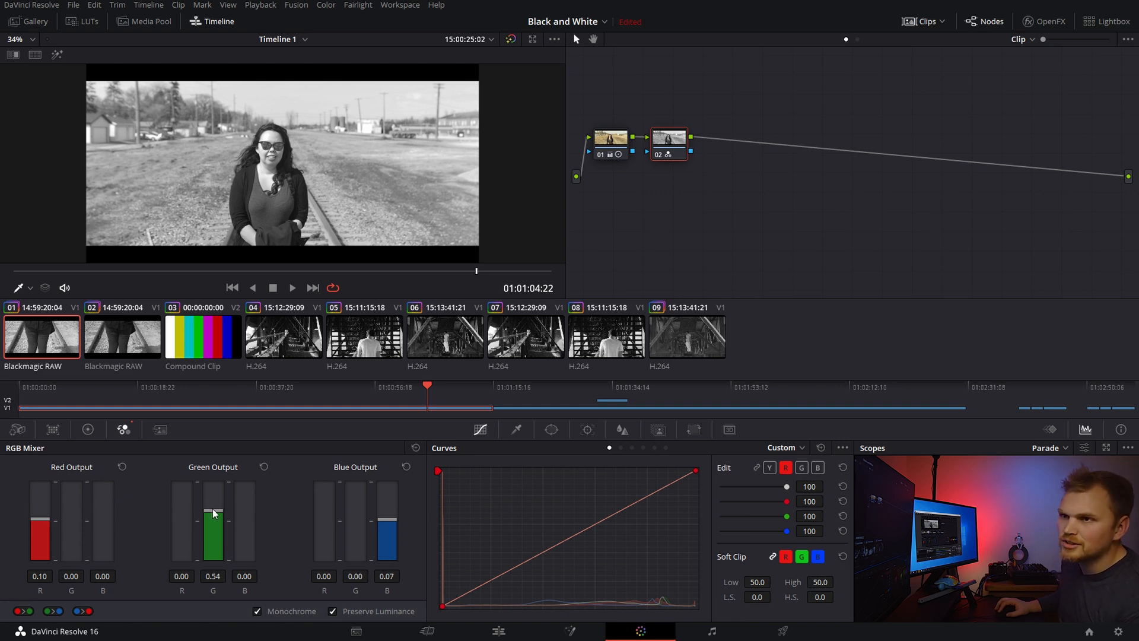
{"action": "left_click_drag", "start_coordinate": [213, 512], "coordinate": [213, 548]}
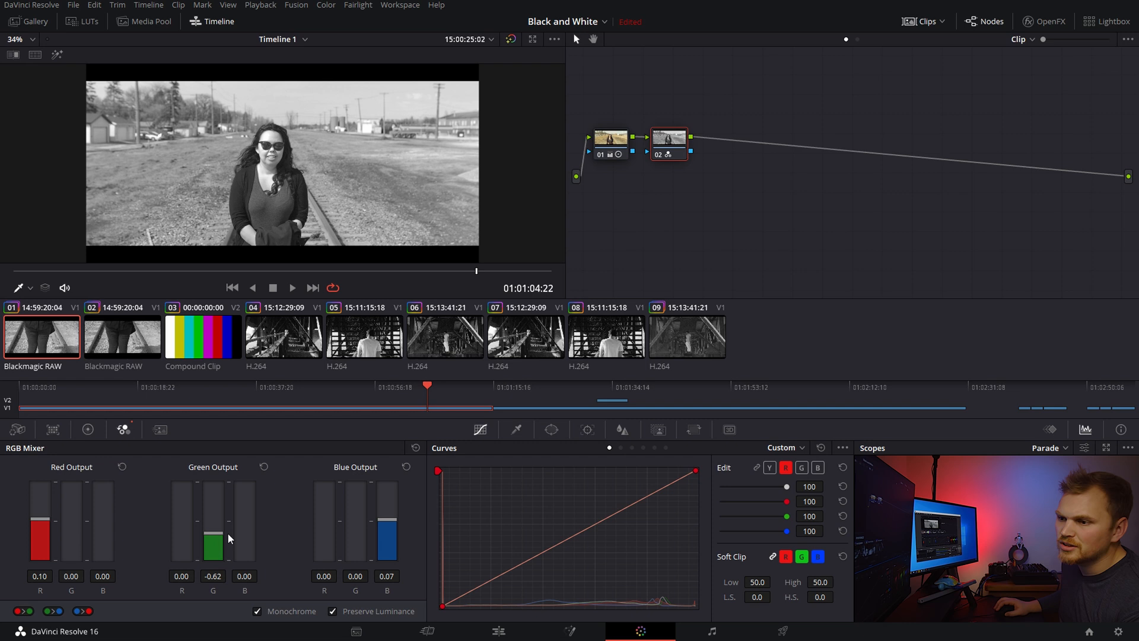
{"action": "left_click_drag", "start_coordinate": [387, 541], "coordinate": [388, 508]}
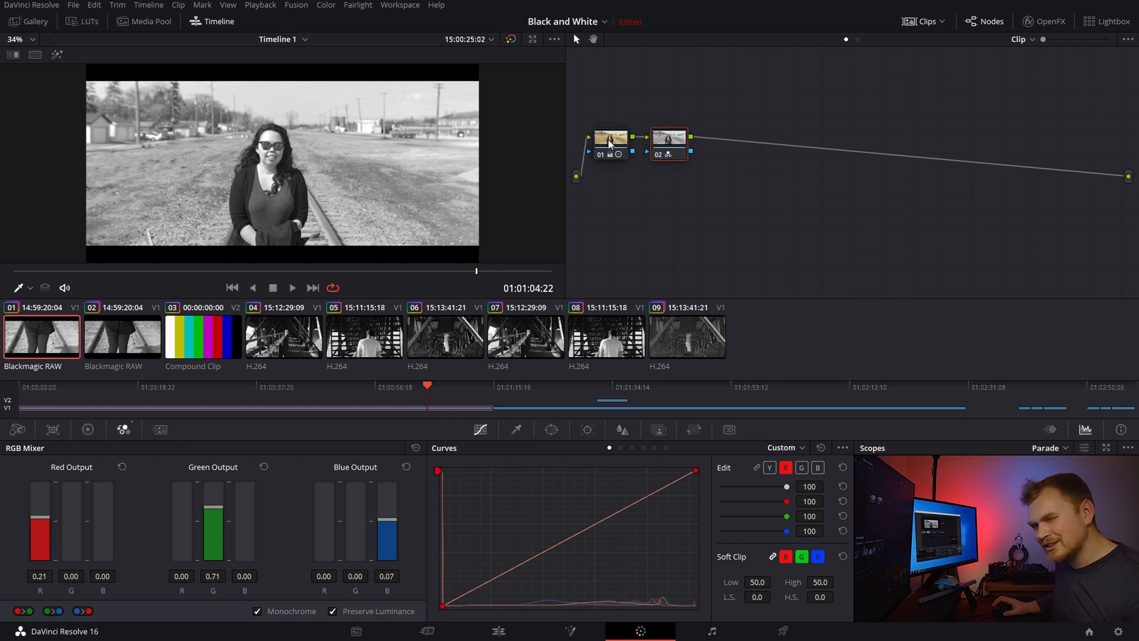
{"action": "mouse_move", "coordinate": [612, 143]}
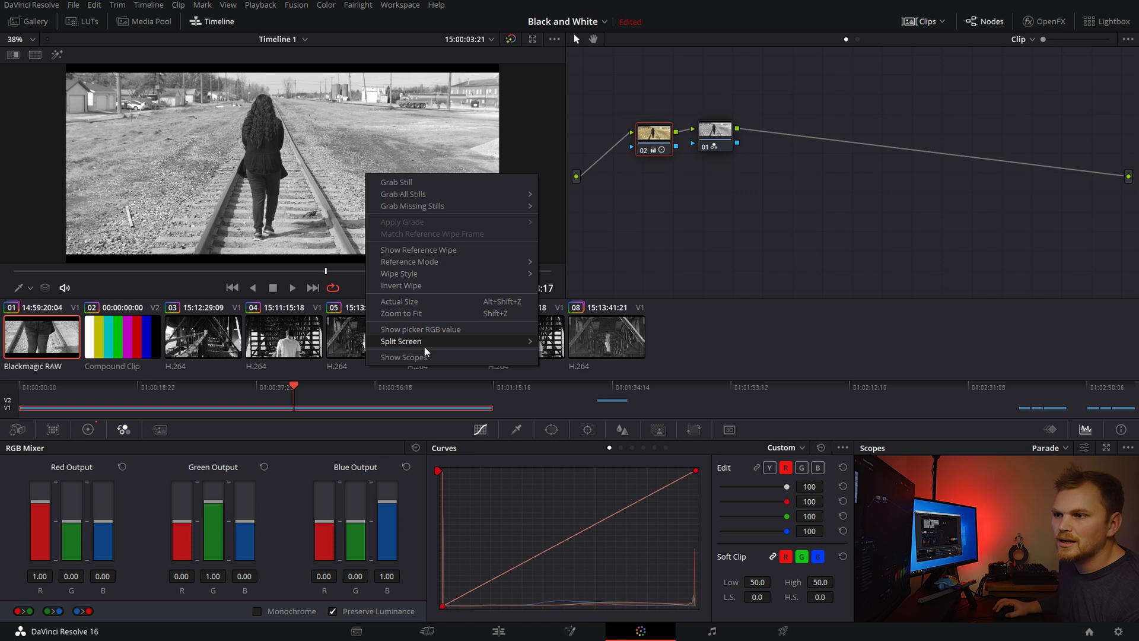
Turn on Split Screen Versions to view the black-and-white and warm colour versions
{"action": "left_click", "coordinate": [400, 342]}
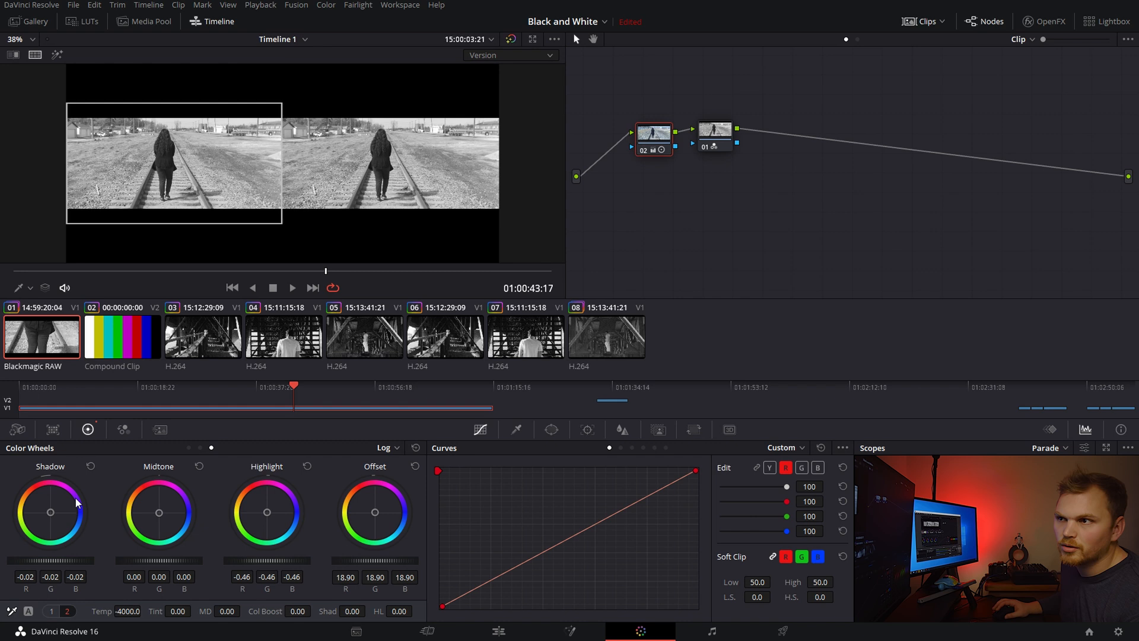
{"action": "mouse_move", "coordinate": [705, 147]}
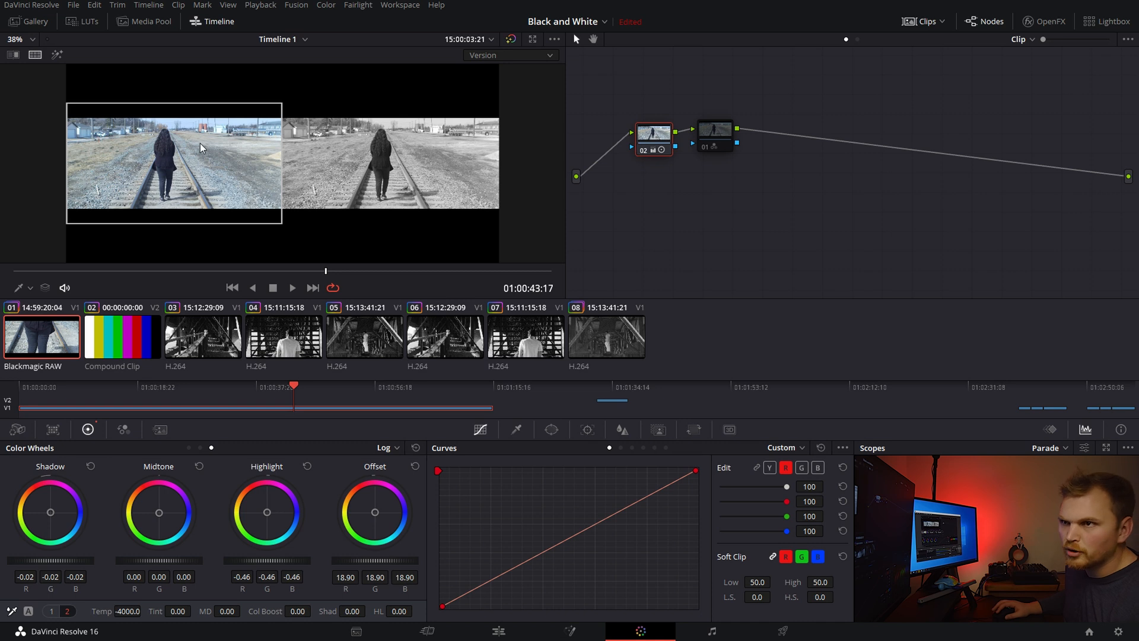
{"action": "mouse_move", "coordinate": [709, 152]}
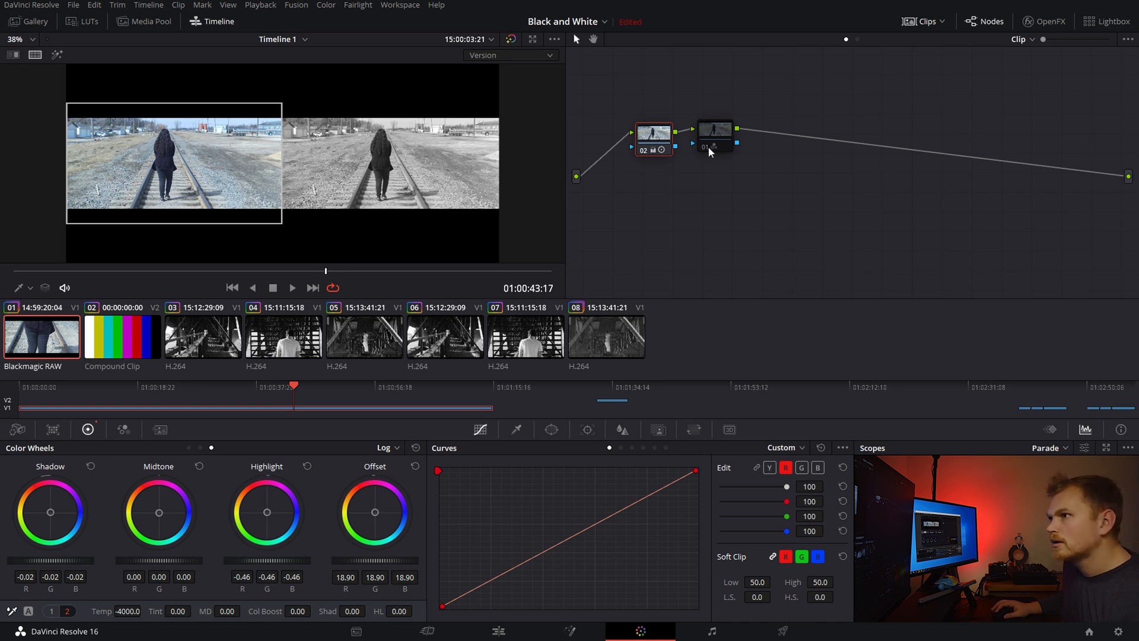
{"action": "left_click", "coordinate": [715, 130]}
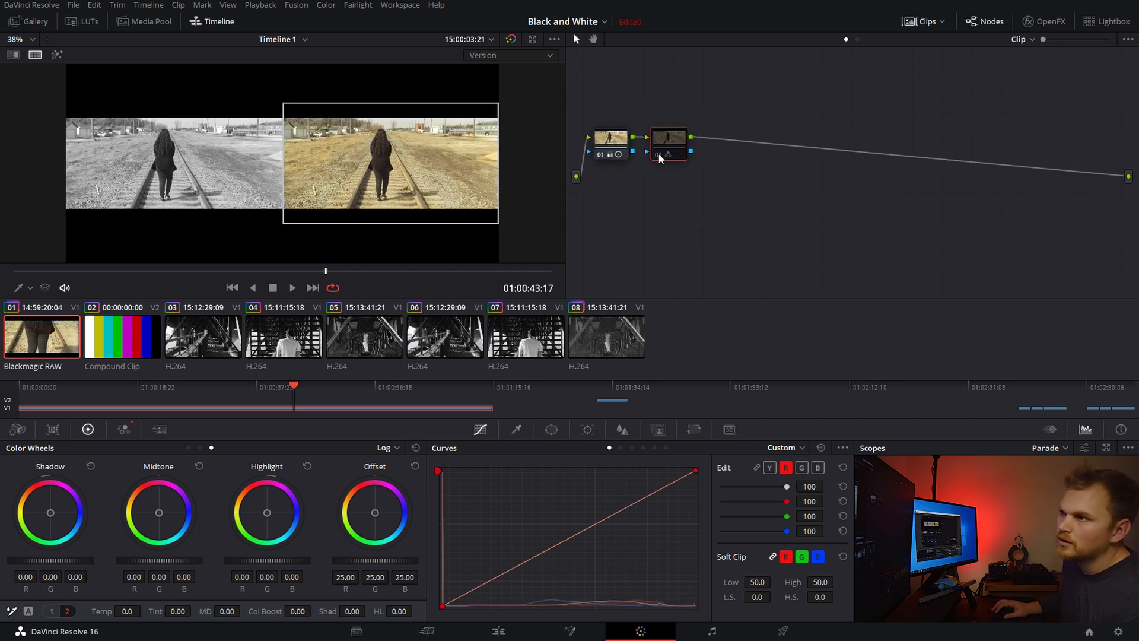
Re-enable node 02 on the second version and drag its monochrome channel blend slider
{"action": "left_click", "coordinate": [669, 143]}
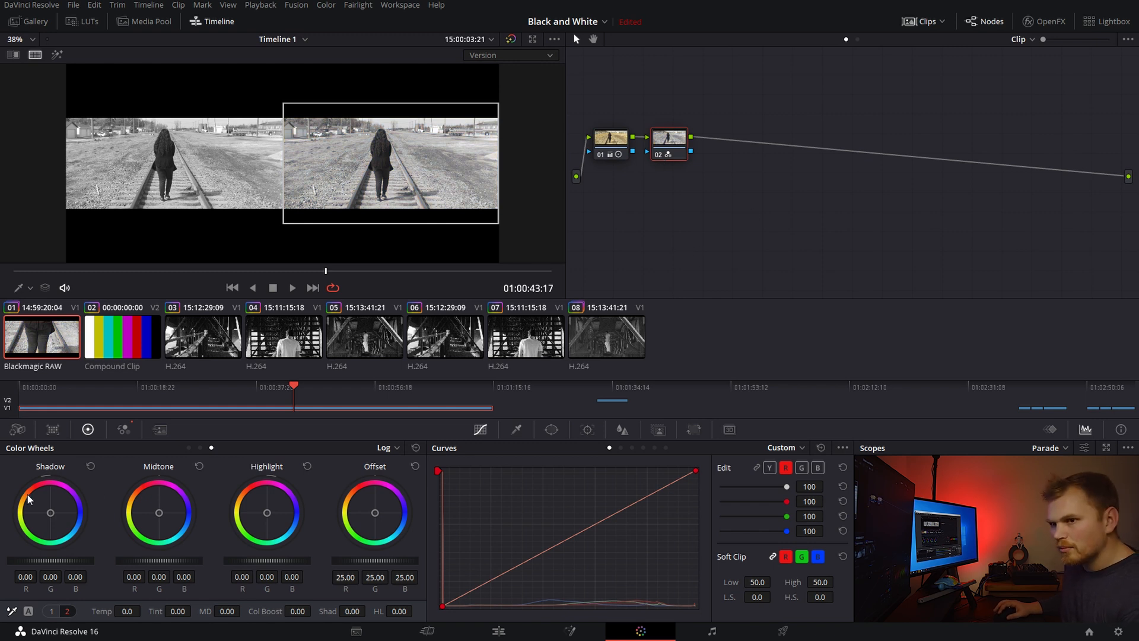
{"action": "mouse_move", "coordinate": [70, 434]}
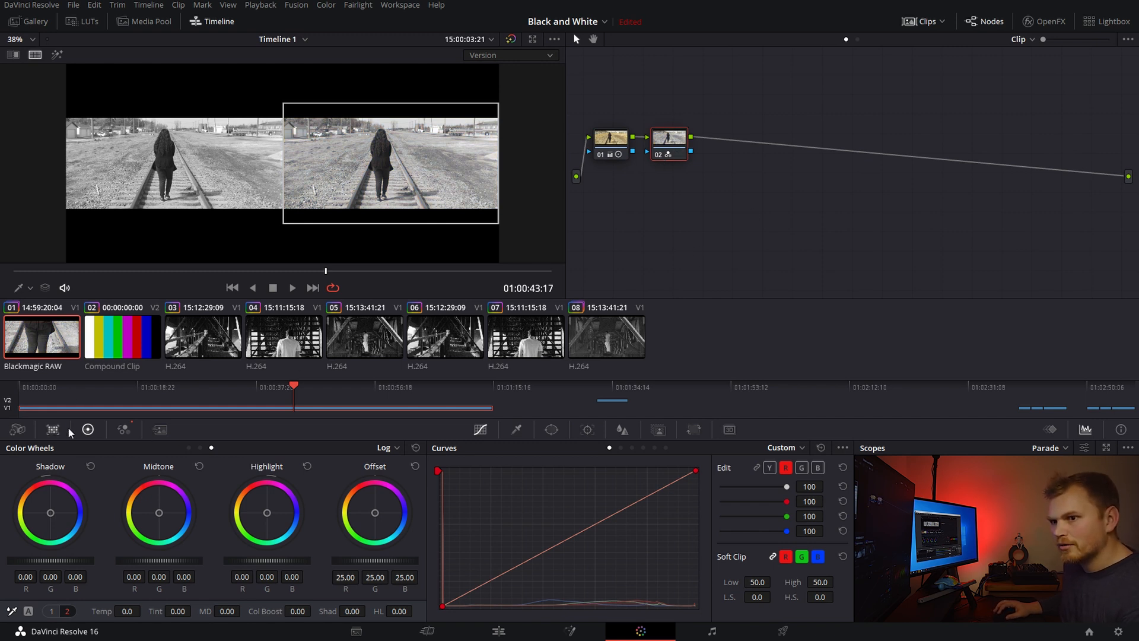
{"action": "left_click", "coordinate": [123, 430]}
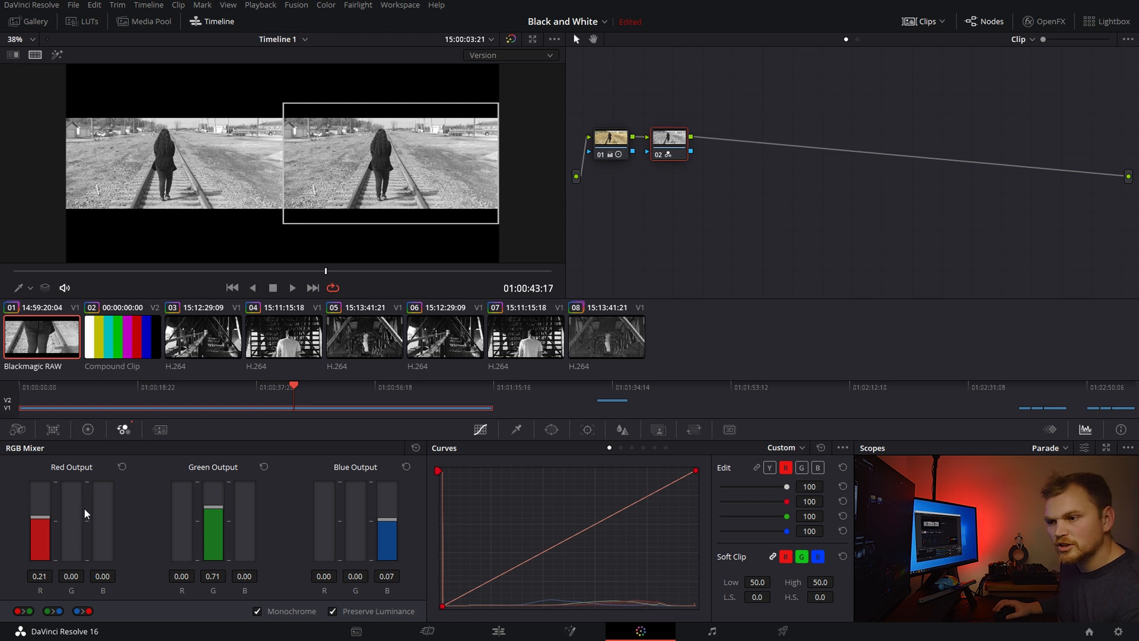
{"action": "left_click_drag", "start_coordinate": [388, 516], "coordinate": [387, 574]}
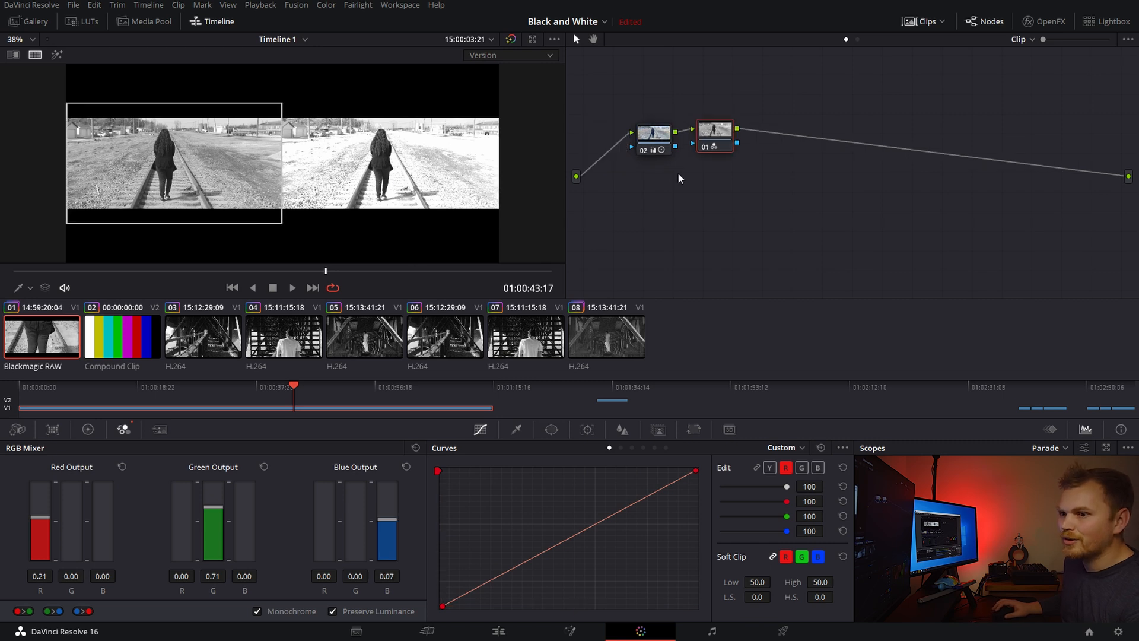
{"action": "mouse_move", "coordinate": [188, 162]}
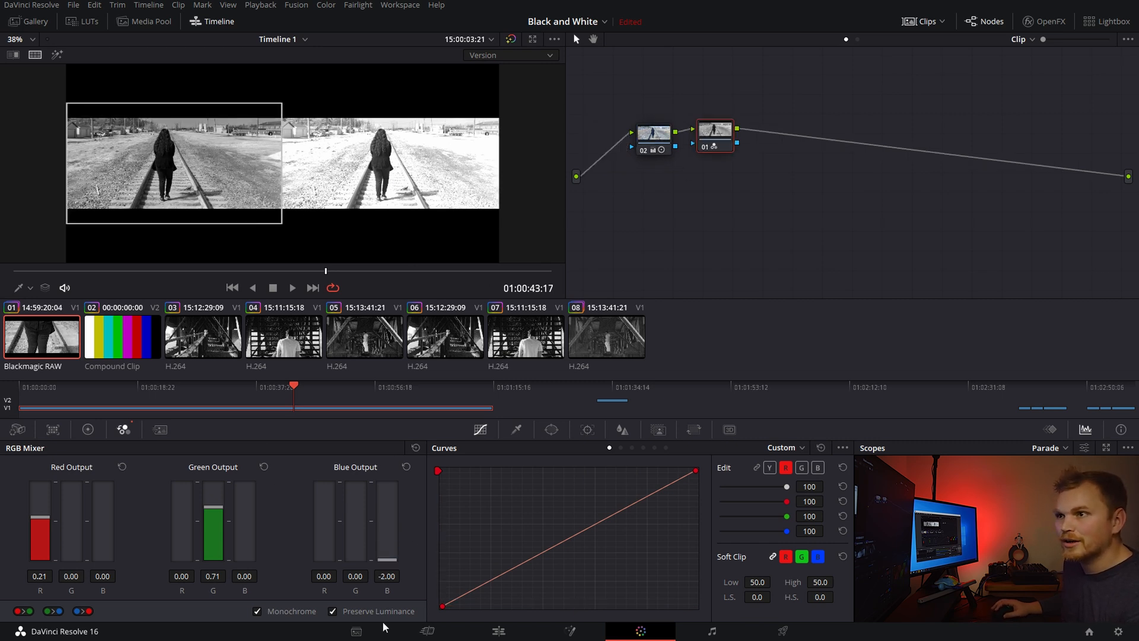
{"action": "mouse_move", "coordinate": [891, 257]}
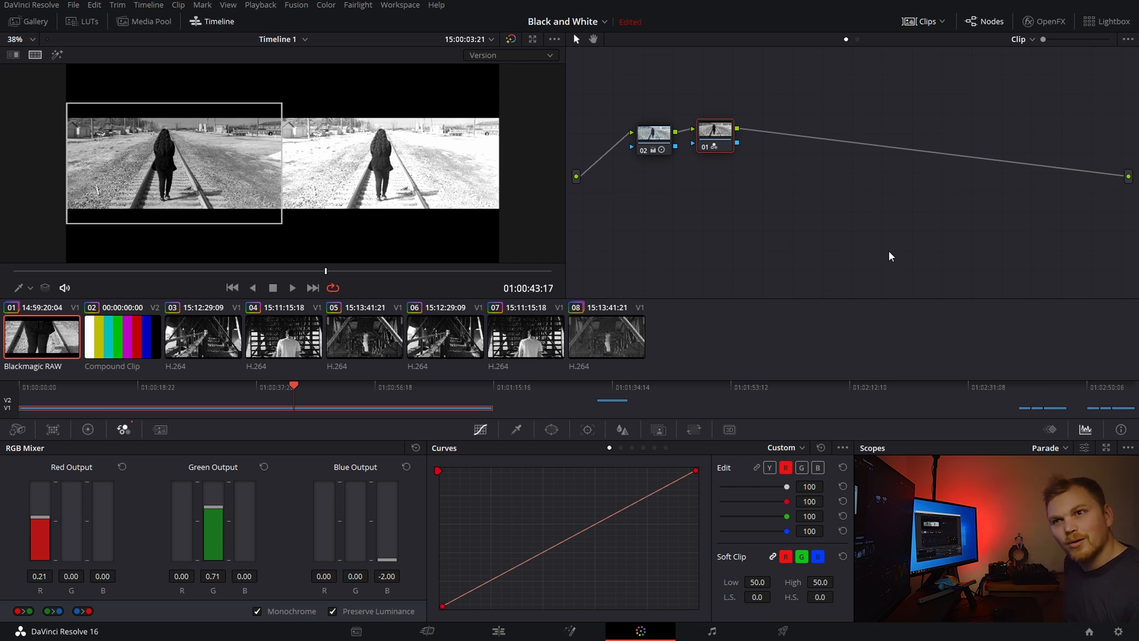